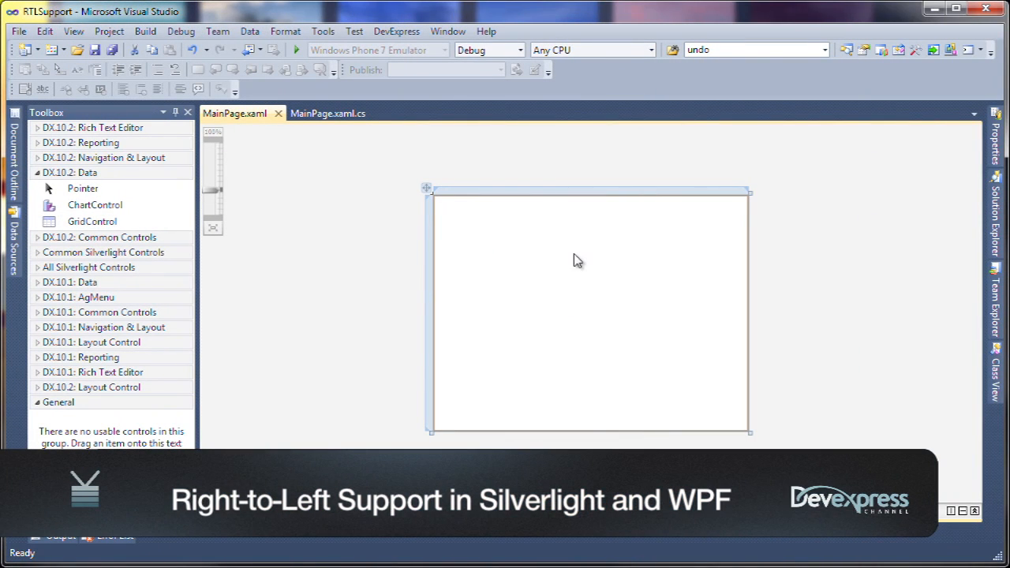
{"action": "mouse_move", "coordinate": [445, 308]}
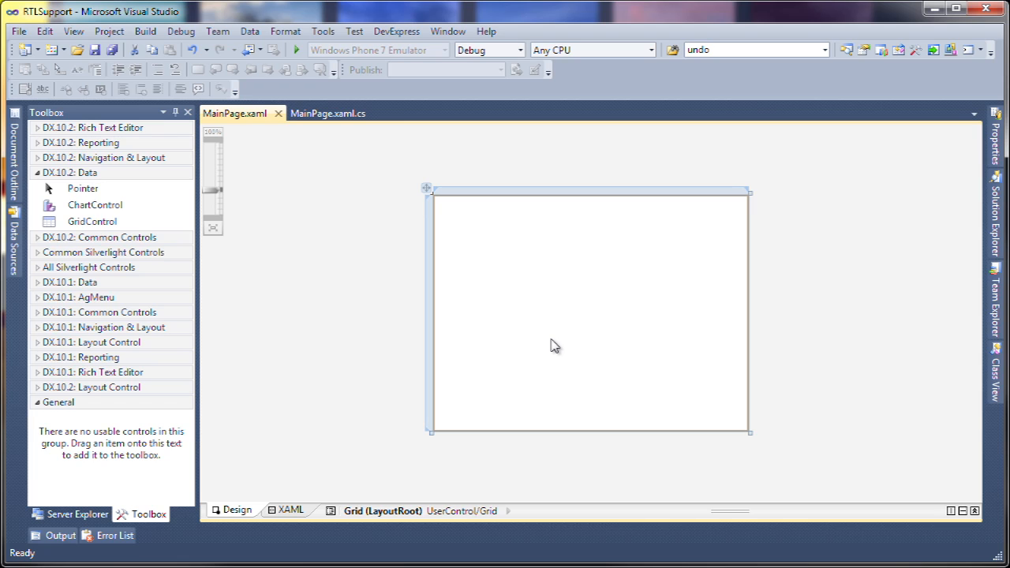
{"action": "mouse_move", "coordinate": [493, 308]}
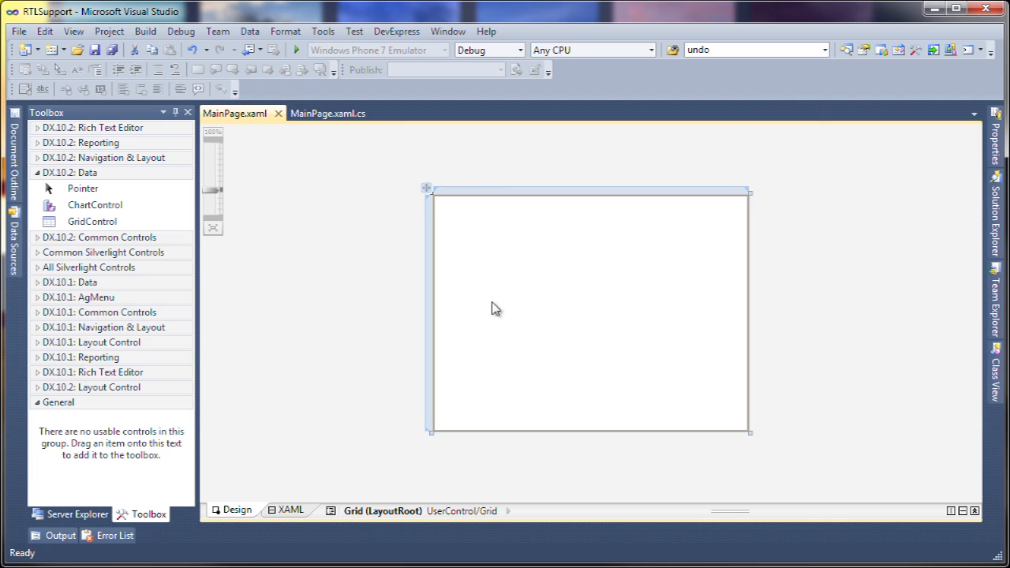
{"action": "mouse_move", "coordinate": [549, 338]}
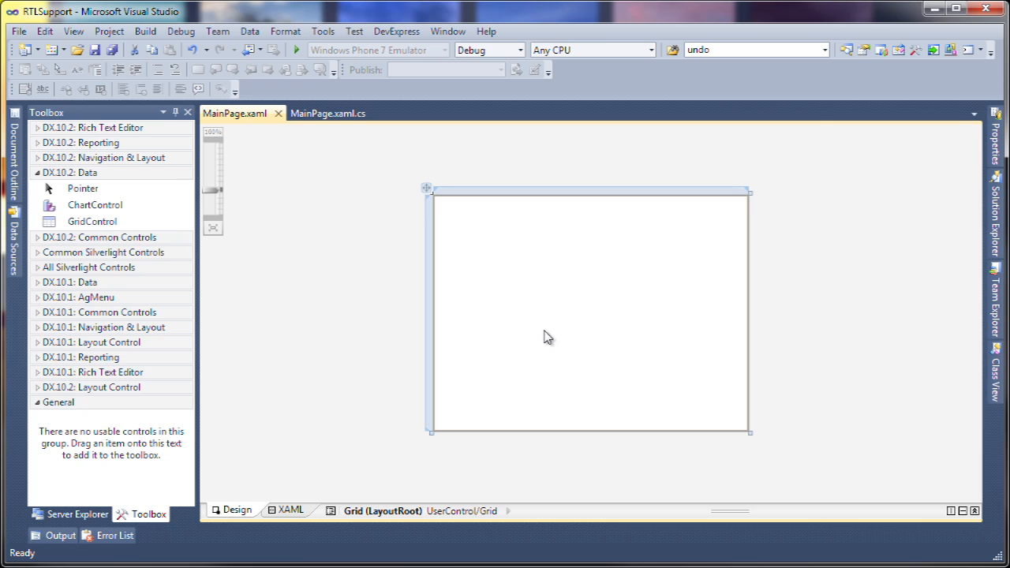
{"action": "mouse_move", "coordinate": [145, 253]}
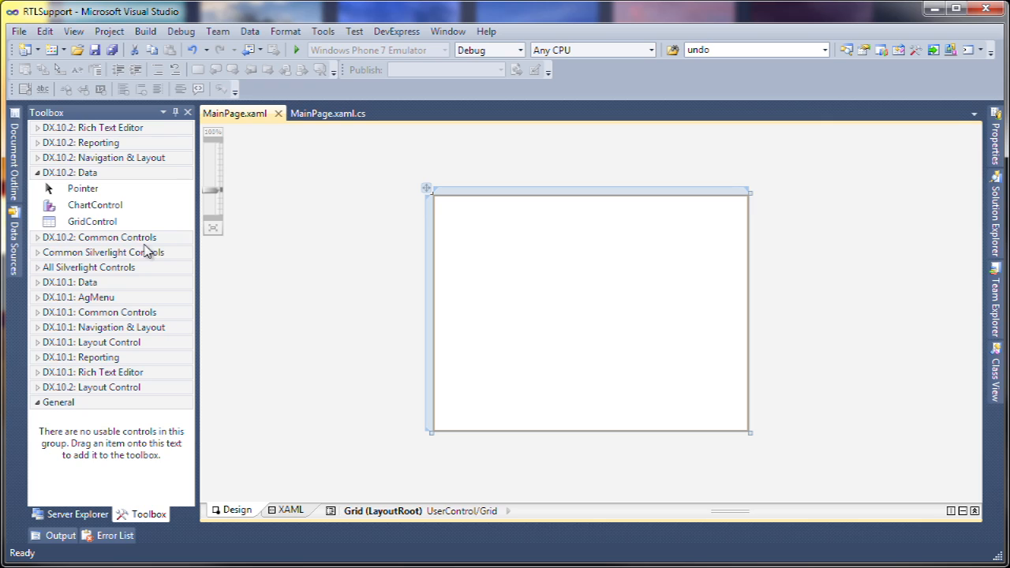
- Pick the DevExpress GridControl from the Toolbox to place on MainPage
{"action": "left_click", "coordinate": [91, 221]}
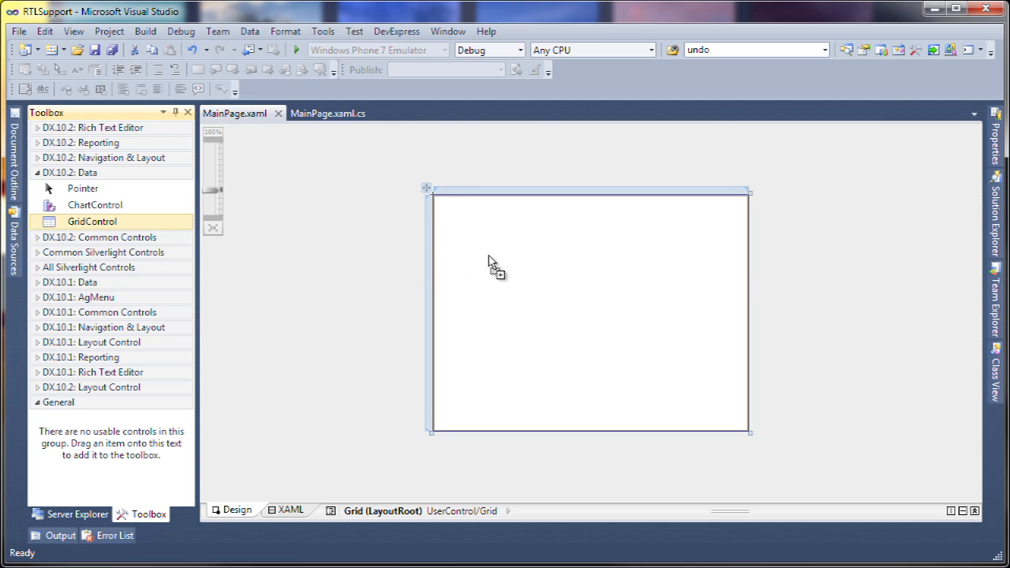
{"action": "mouse_move", "coordinate": [508, 256]}
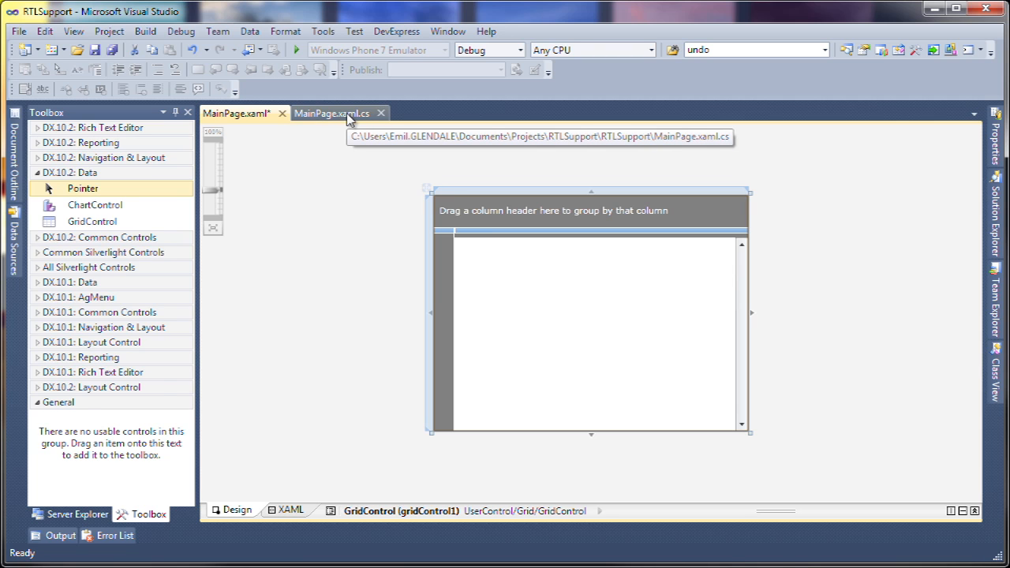
- In MainPage.xaml.cs, assign gridControl1.DataSource = new ProductList(); after InitializeComponent()
{"action": "left_click", "coordinate": [331, 114]}
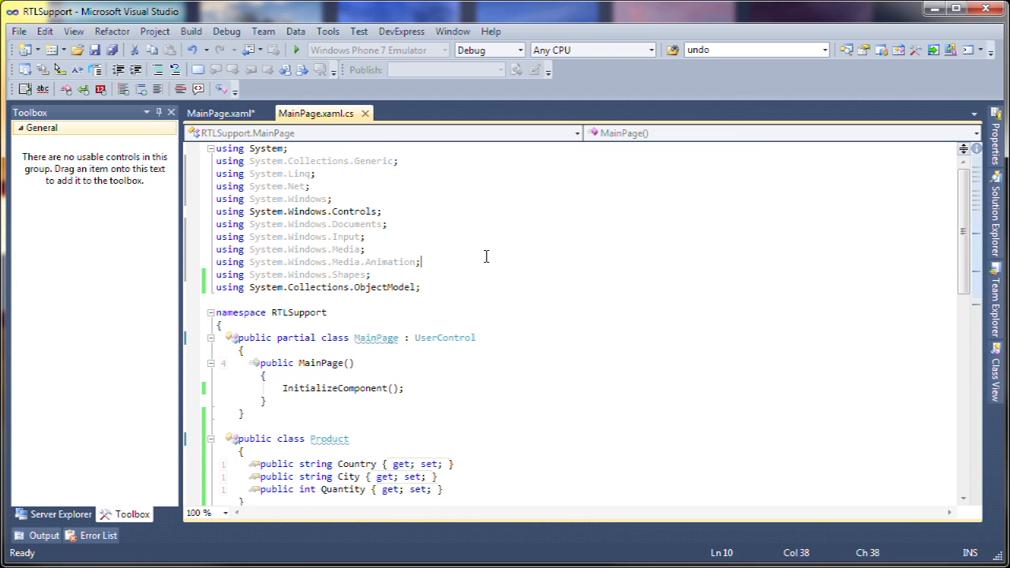
{"action": "scroll", "scroll_direction": "down", "scroll_amount": 3}
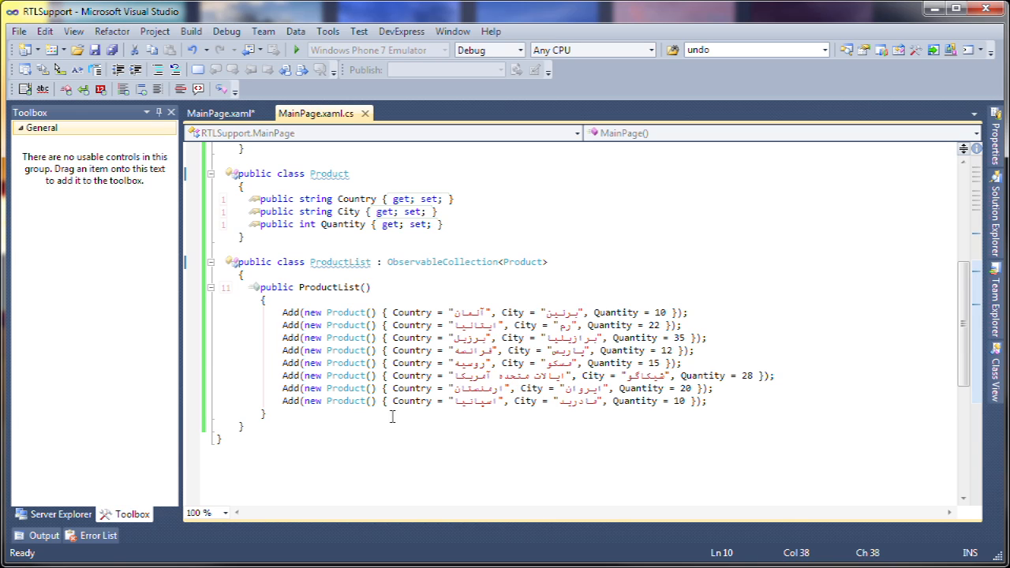
{"action": "mouse_move", "coordinate": [321, 417]}
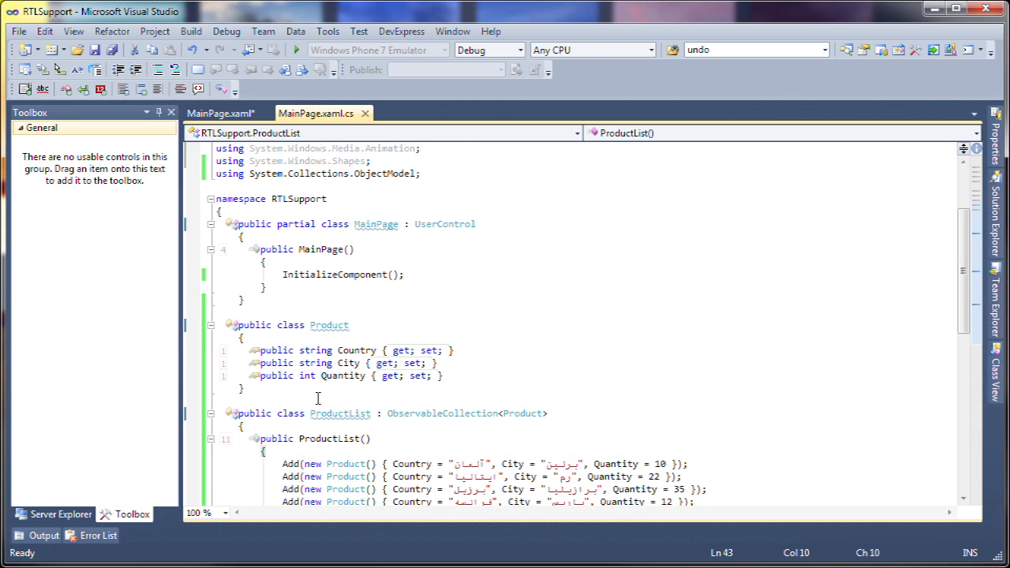
{"action": "type", "text": "grl"}
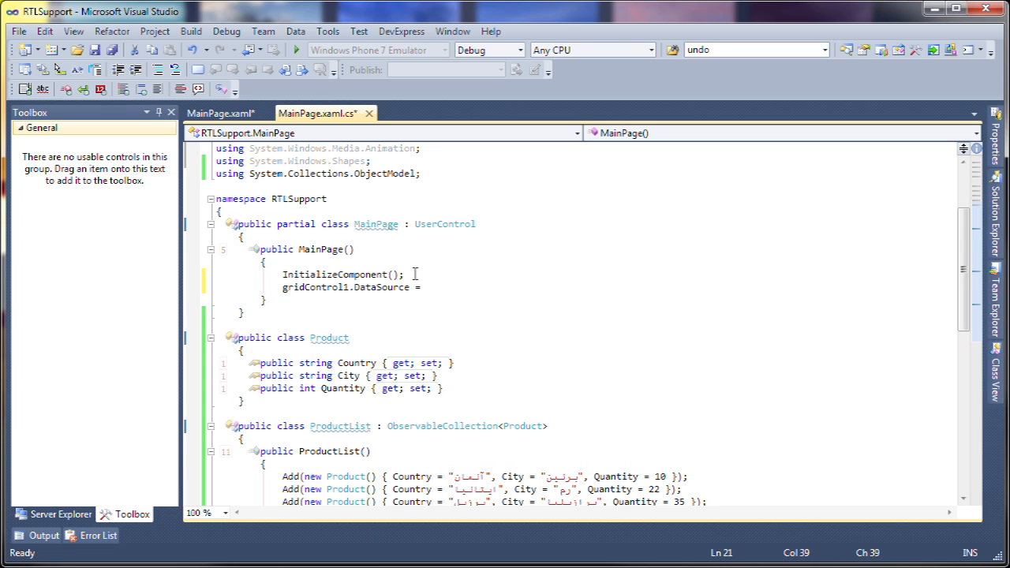
{"action": "left_click", "coordinate": [426, 287]}
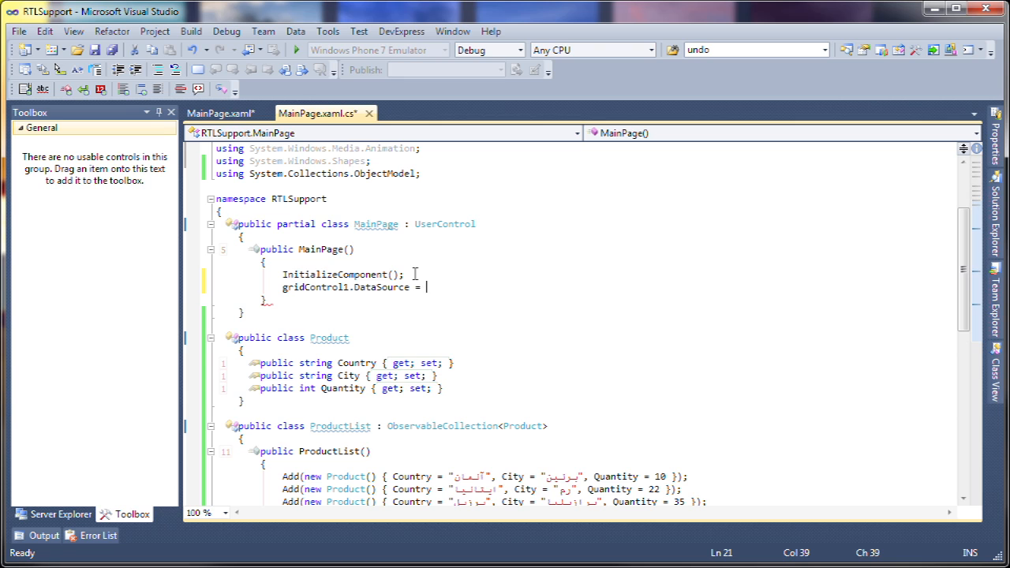
{"action": "type", "text": "new ProductList("}
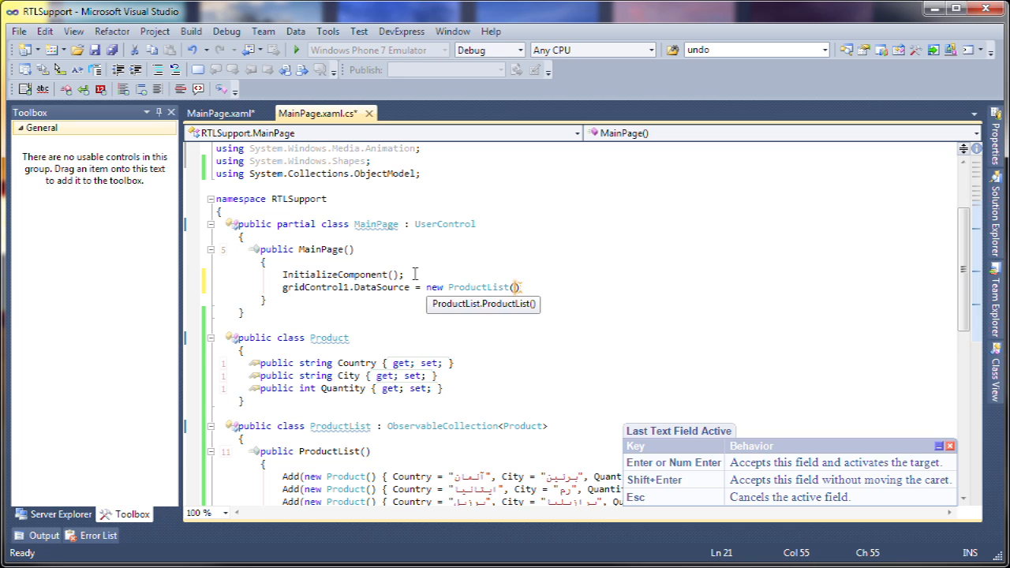
{"action": "type", "text": ";"}
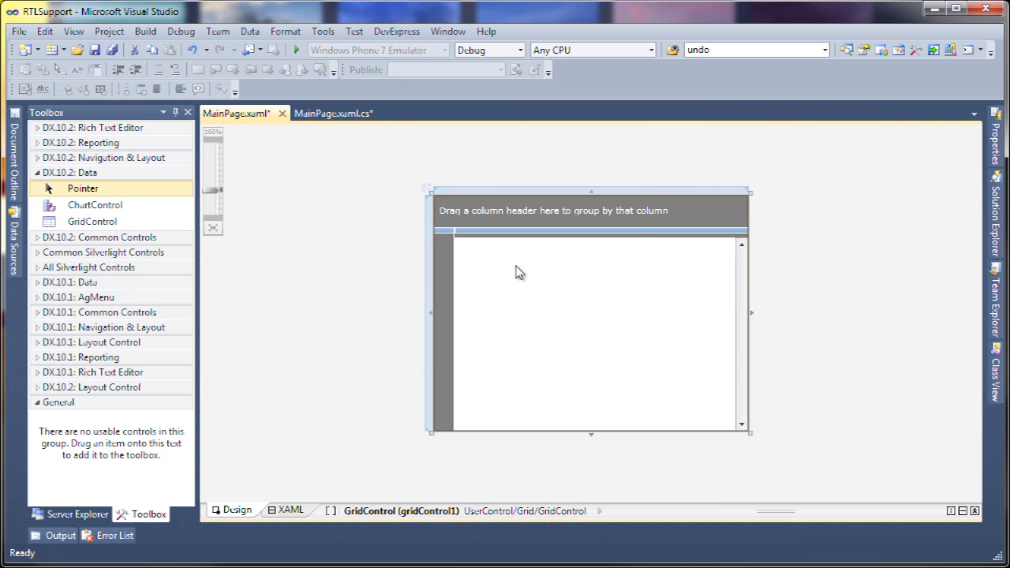
- Select the grid on the MainPage designer and show its Properties window
{"action": "left_click", "coordinate": [996, 142]}
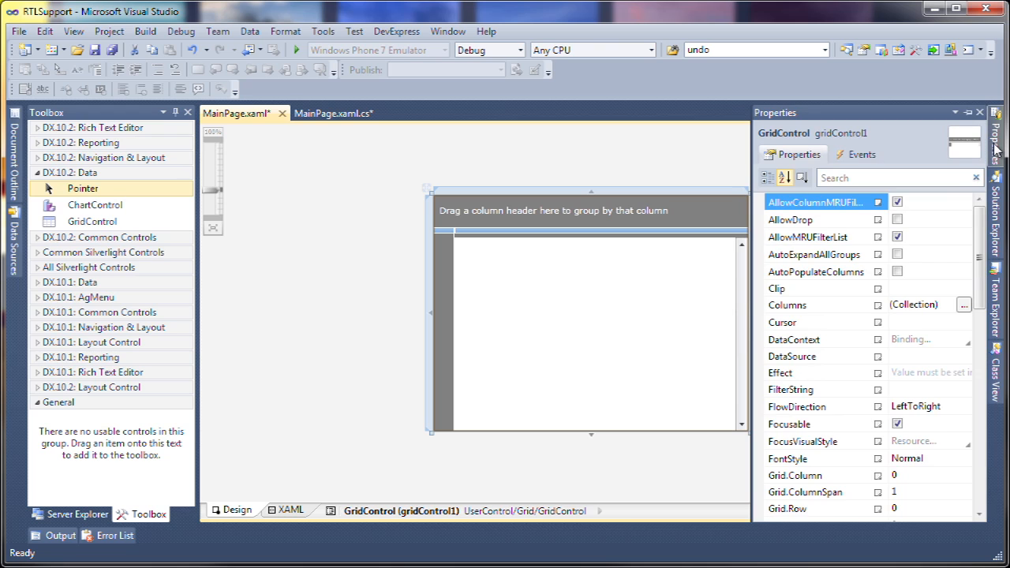
{"action": "left_click", "coordinate": [897, 271]}
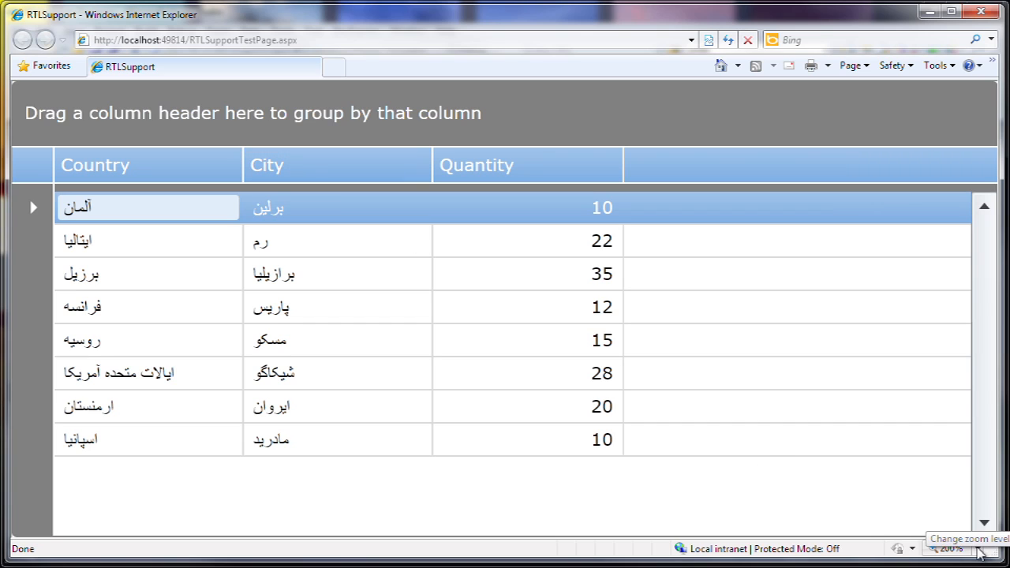
{"action": "mouse_move", "coordinate": [328, 392]}
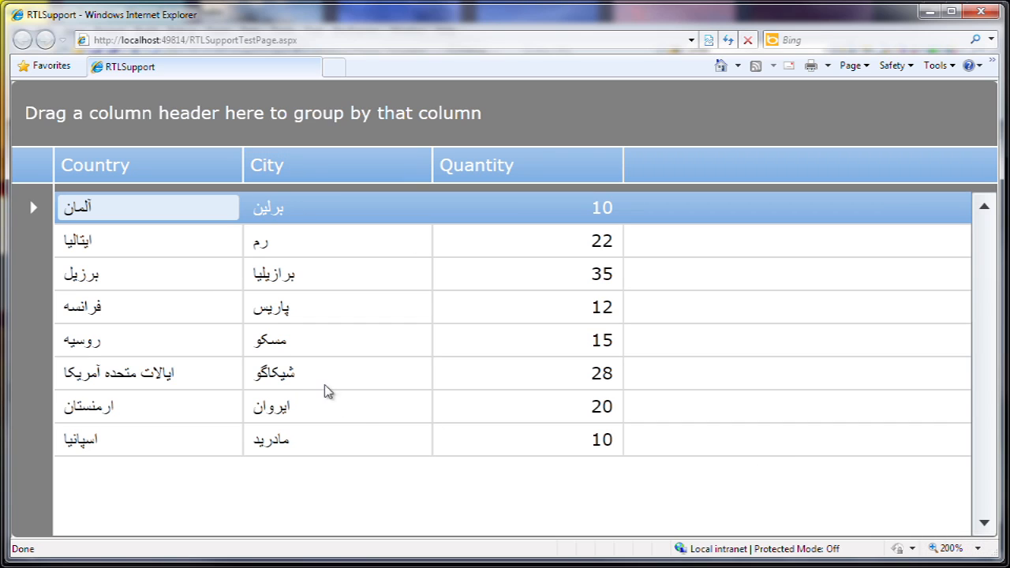
{"action": "mouse_move", "coordinate": [192, 307]}
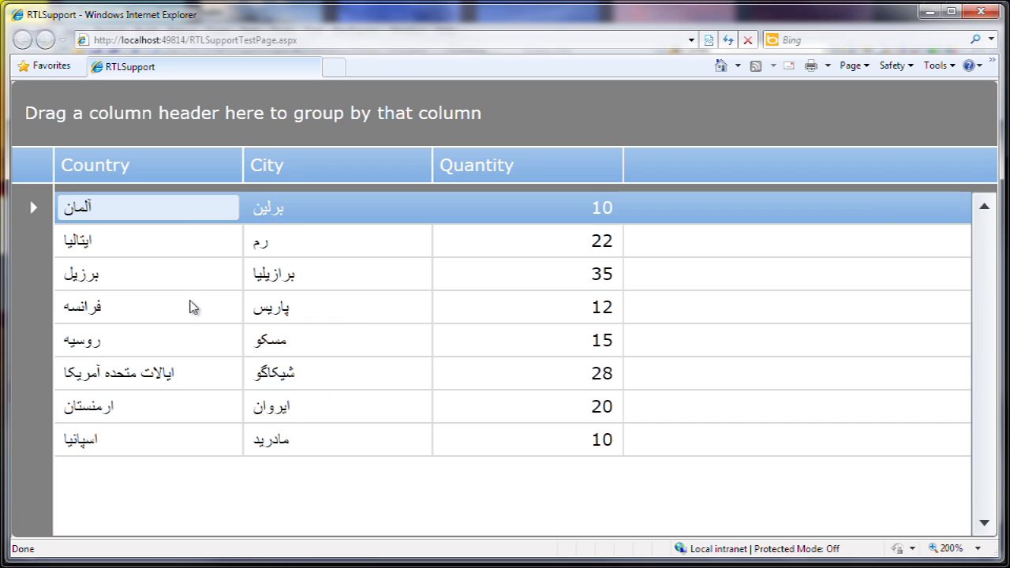
{"action": "mouse_move", "coordinate": [277, 332]}
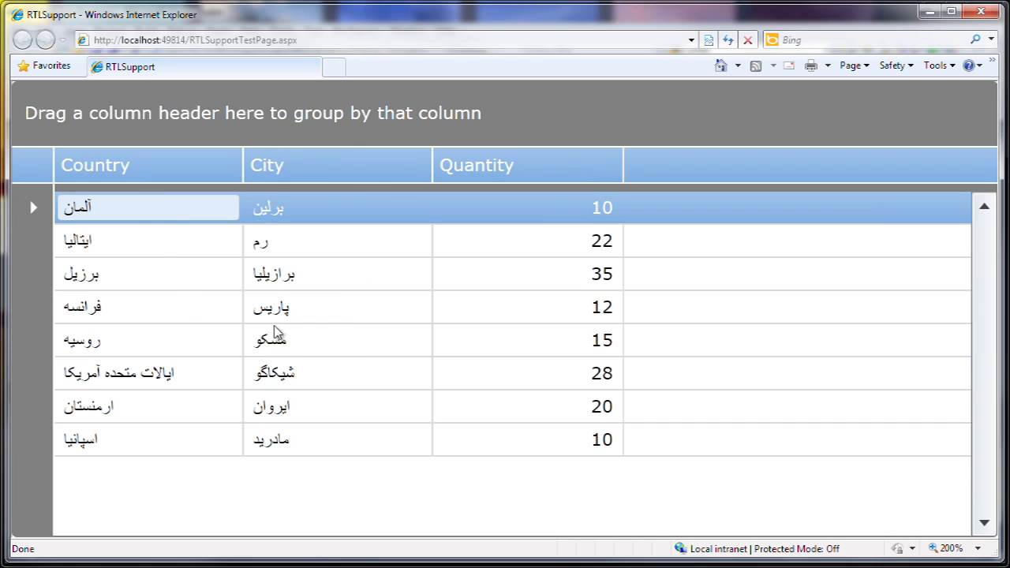
{"action": "mouse_move", "coordinate": [533, 410]}
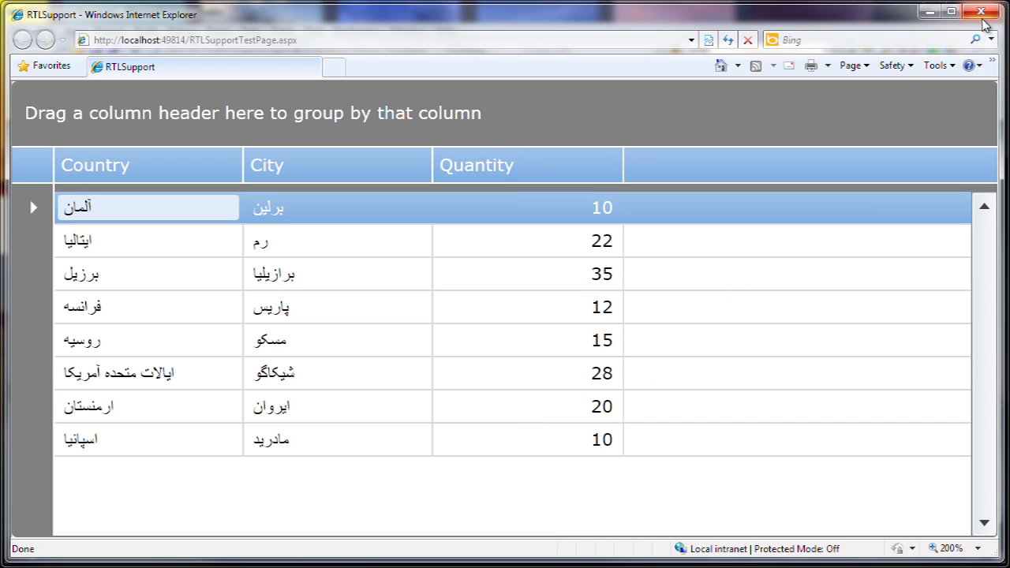
{"action": "mouse_move", "coordinate": [982, 24]}
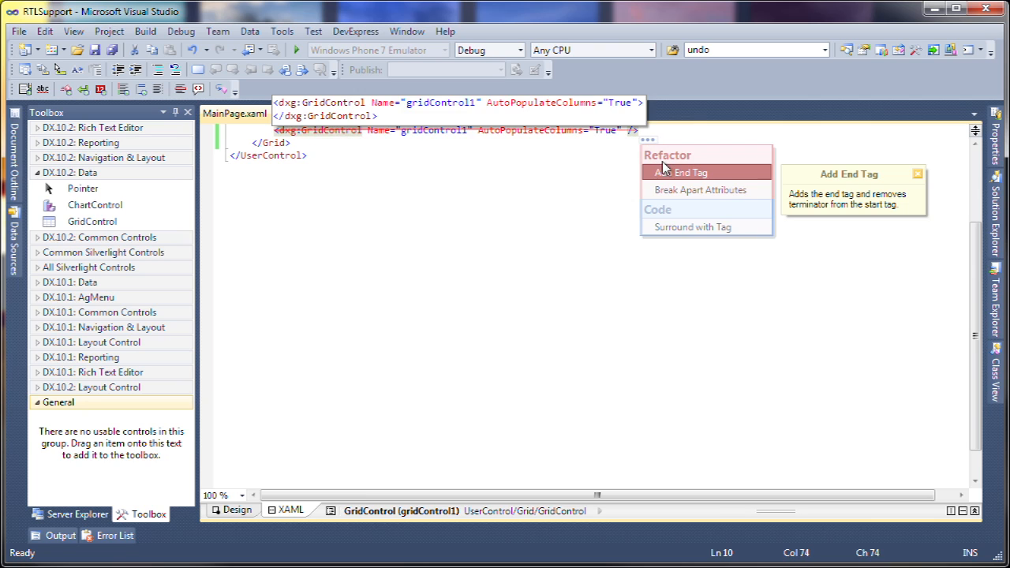
- Give the dxg:GridControl element a separate closing tag via Add End Tag
{"action": "left_click", "coordinate": [682, 172]}
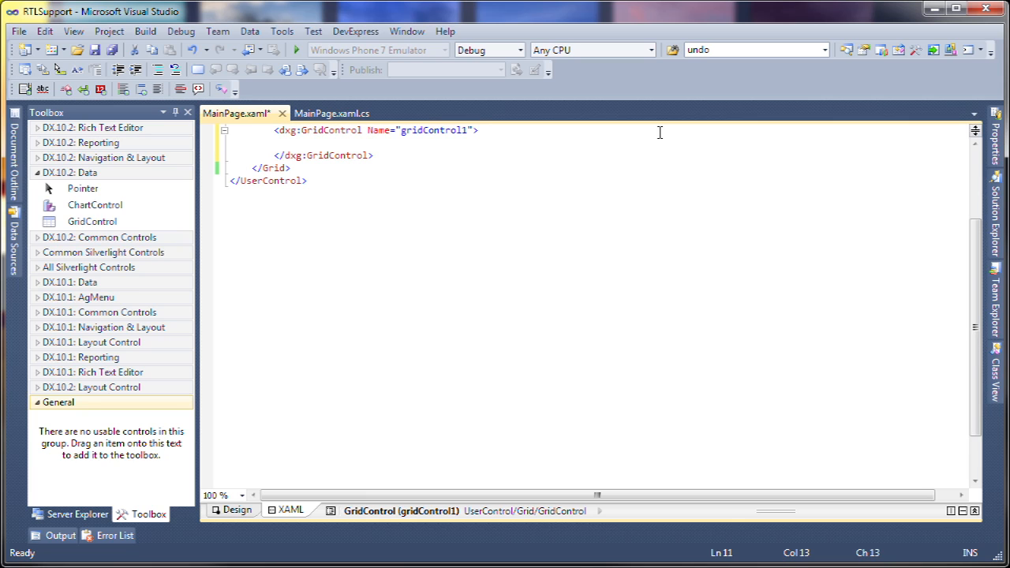
- Add a GridControl.Columns block with Country, City and Quantity columns using Arabic headers
{"action": "type", "text": "<"}
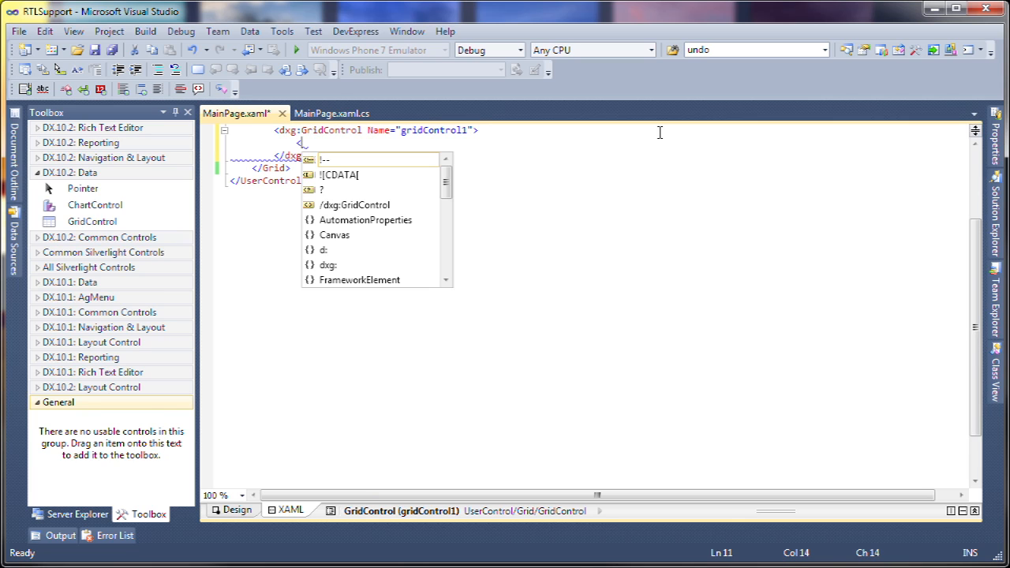
{"action": "type", "text": "d"}
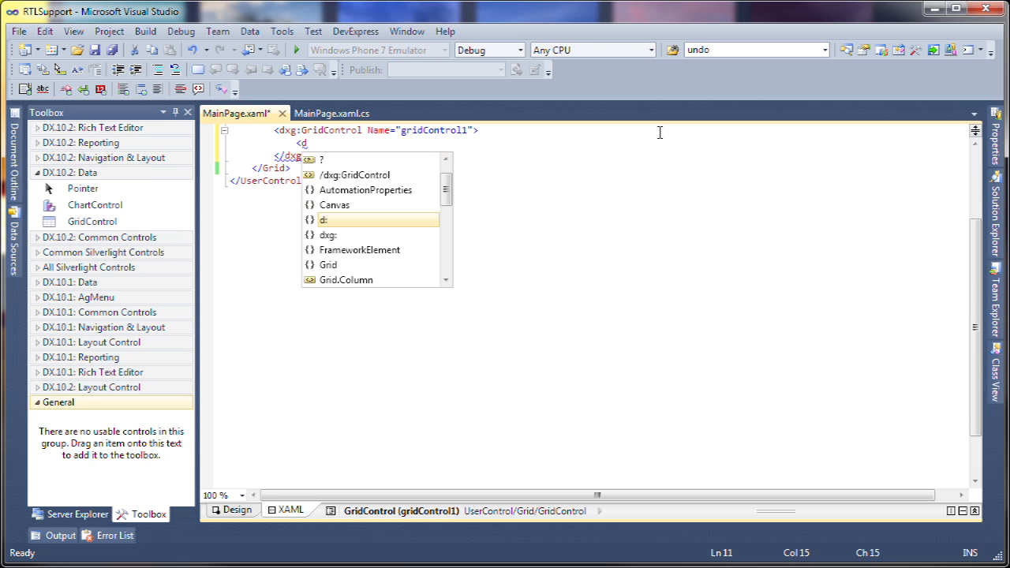
{"action": "type", "text": "xg:Gr"}
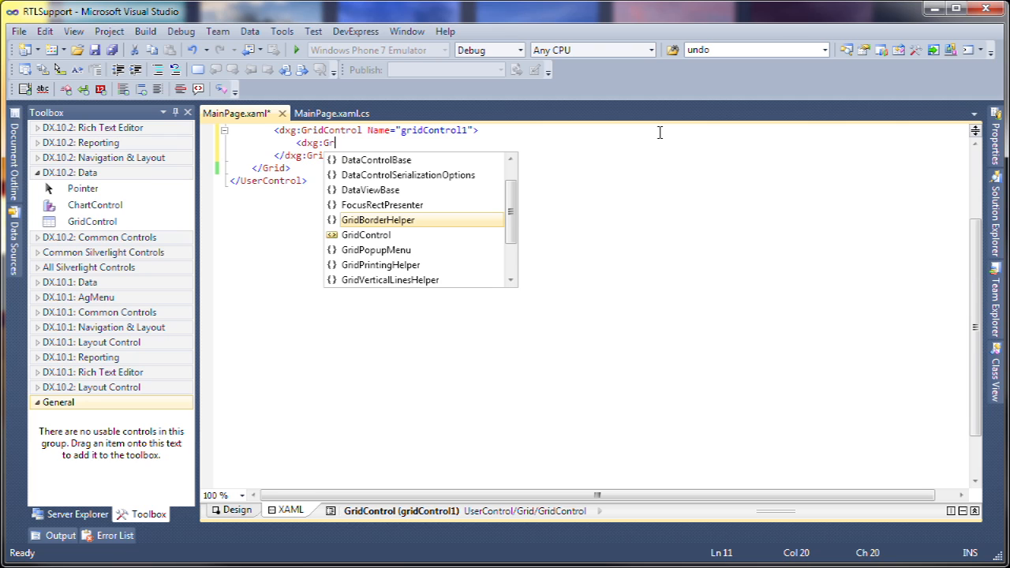
{"action": "type", "text": "idControl.Column"}
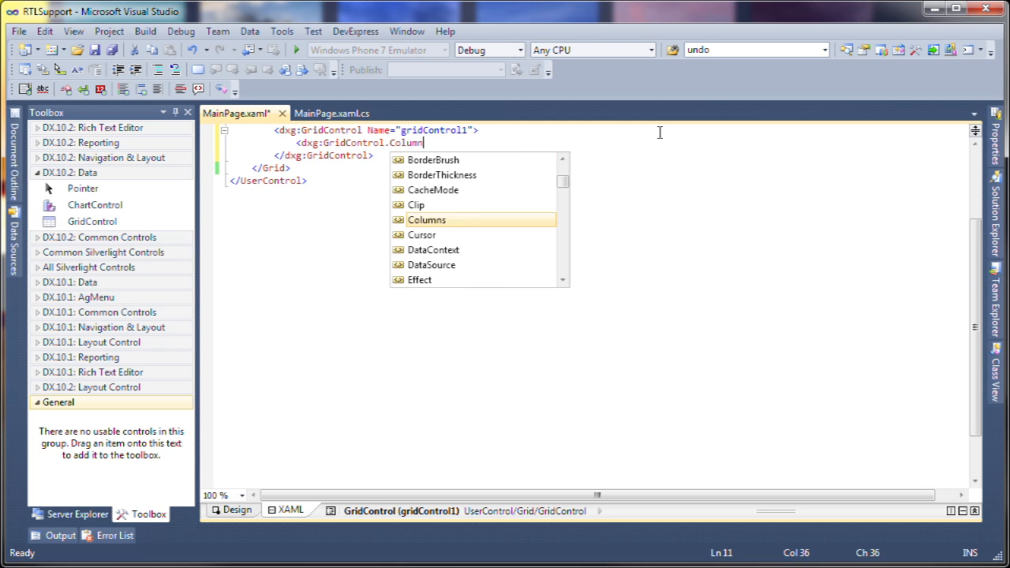
{"action": "type", "text": "s>"}
{"action": "type", "text": "<"}
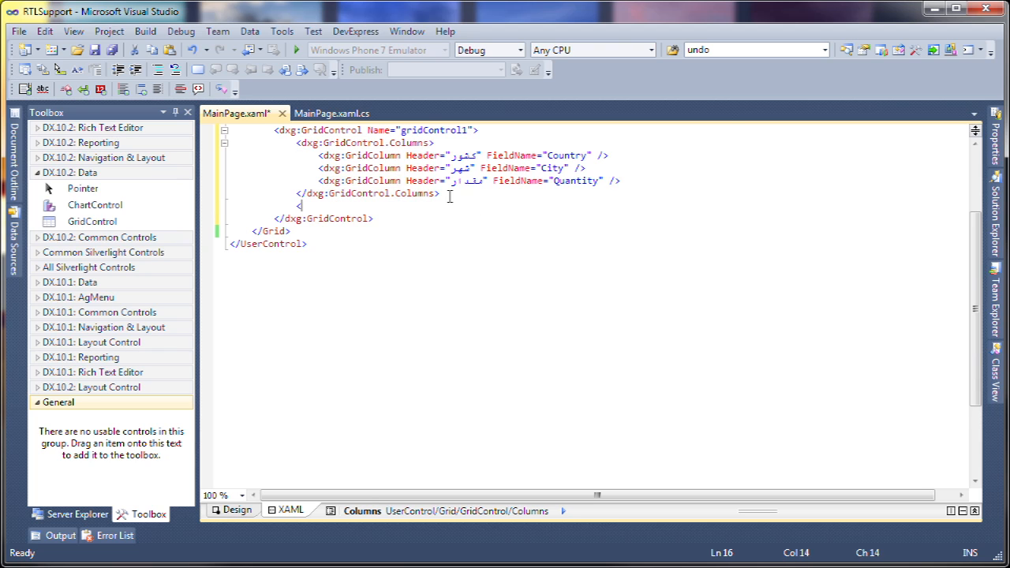
- Add a GridControl.View block holding a TableView with AutoWidth="True"
{"action": "type", "text": "dxg"}
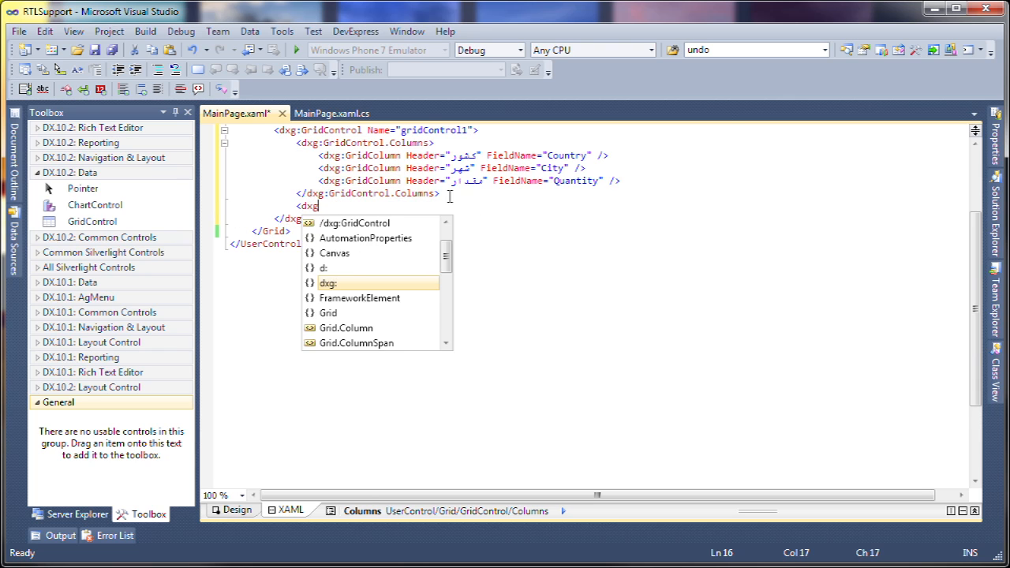
{"action": "type", "text": ":GridControl.View"}
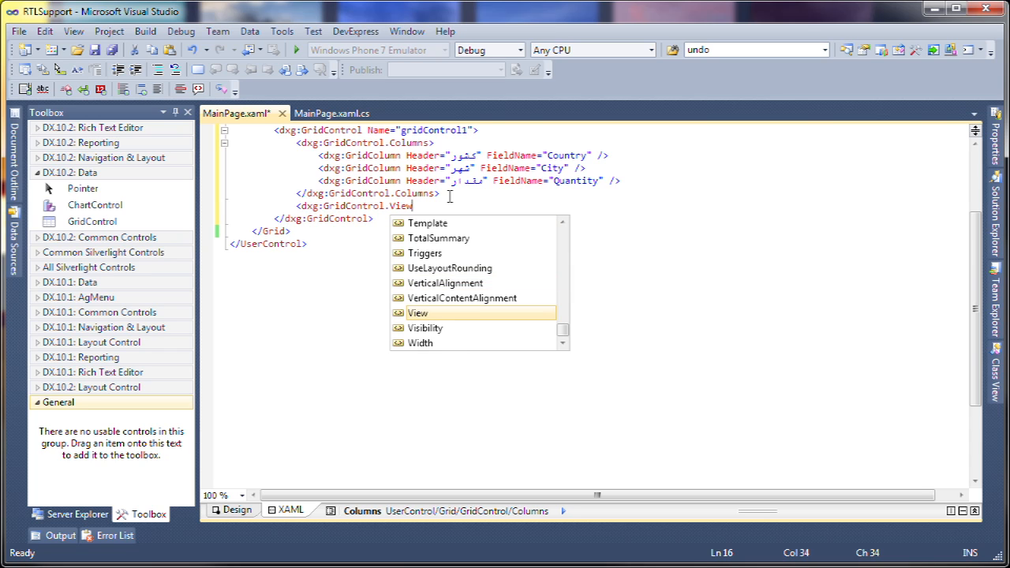
{"action": "type", "text": "<dxg:T"}
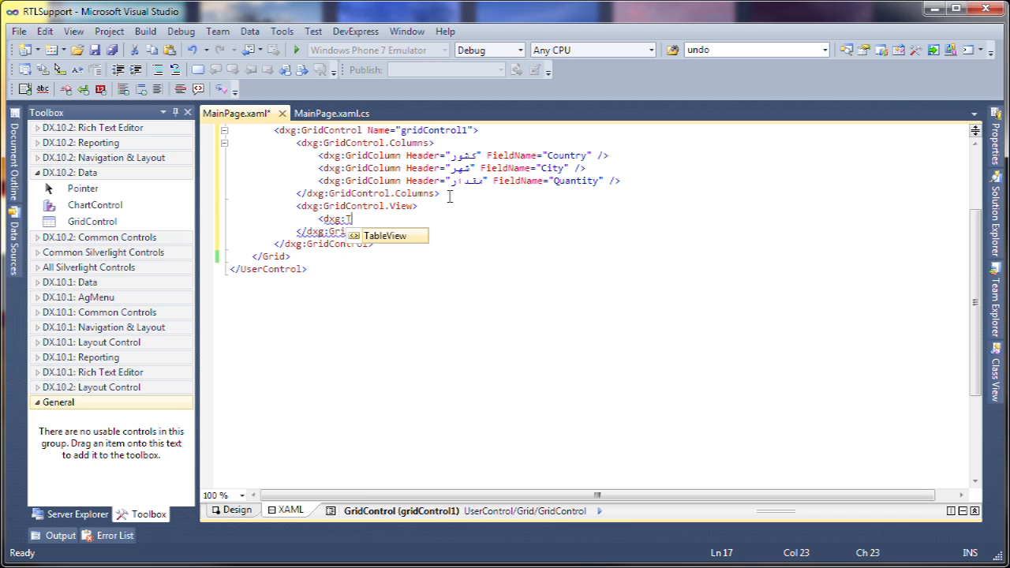
{"action": "type", "text": "ableView"}
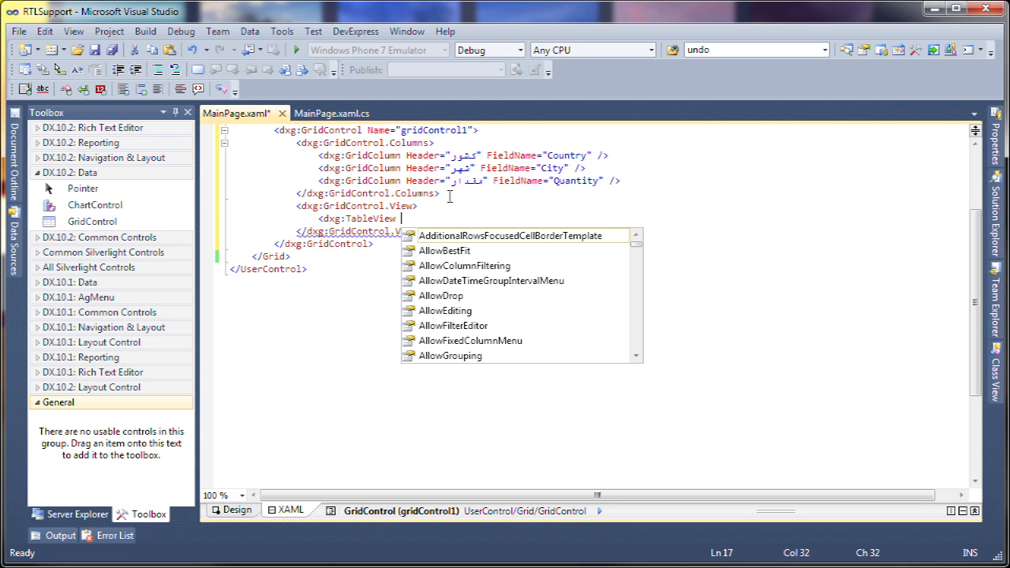
{"action": "type", "text": "Auto"}
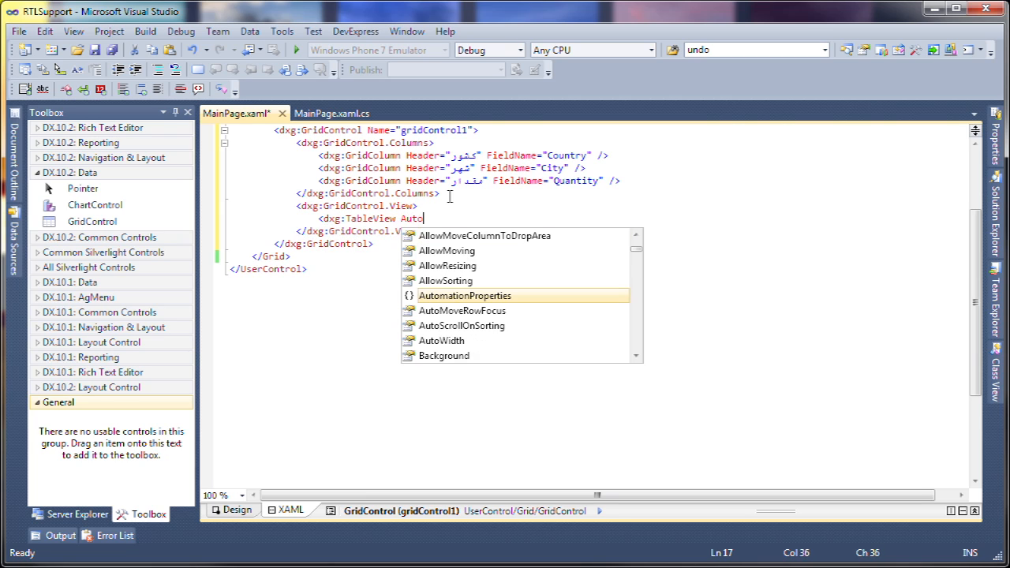
{"action": "type", "text": "Width=\"True\" />"}
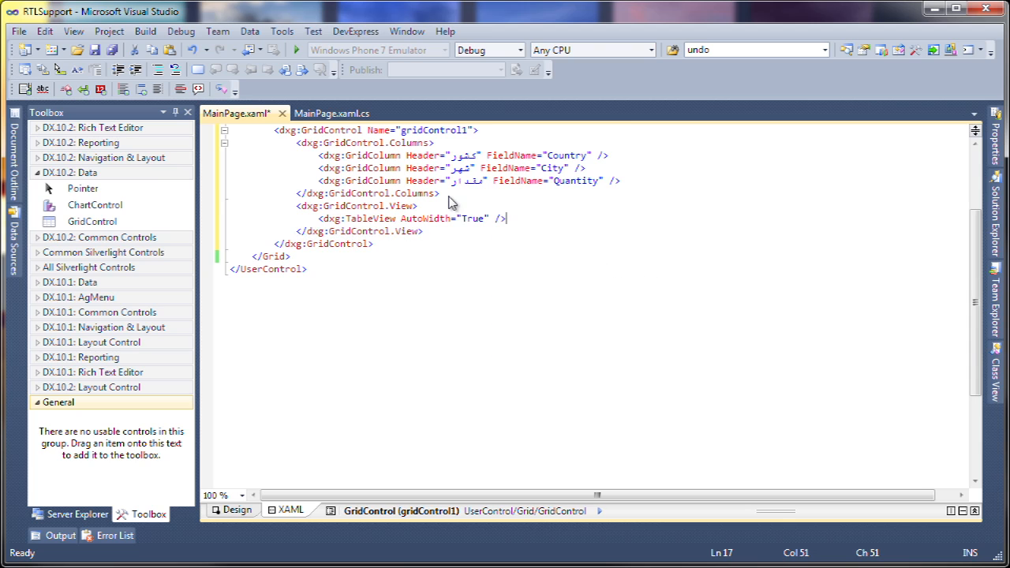
{"action": "left_click", "coordinate": [358, 218]}
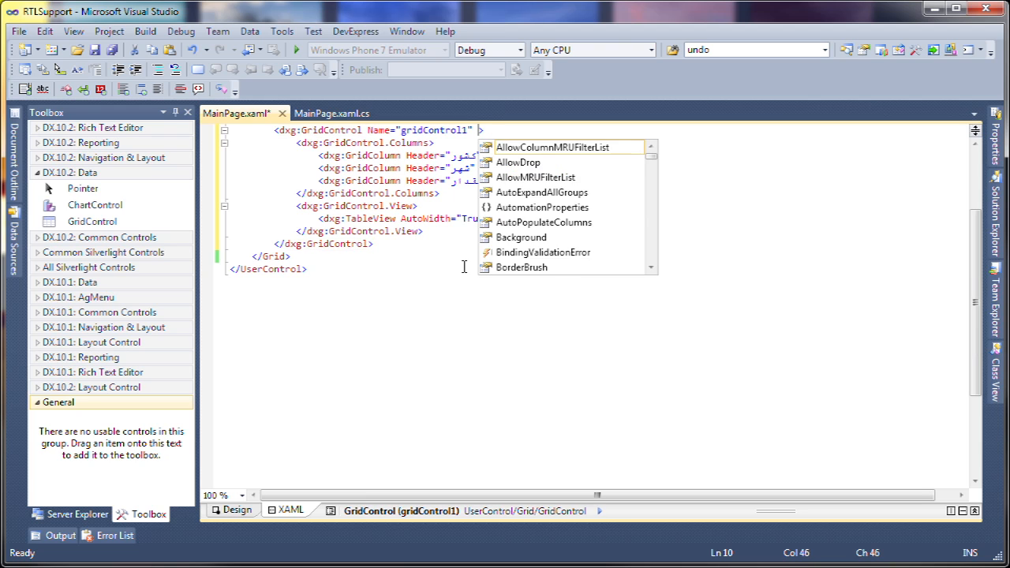
- Set FlowDirection="RightToLeft" on the grid and start debugging in the browser
{"action": "type", "text": "FlowDirection=\""}
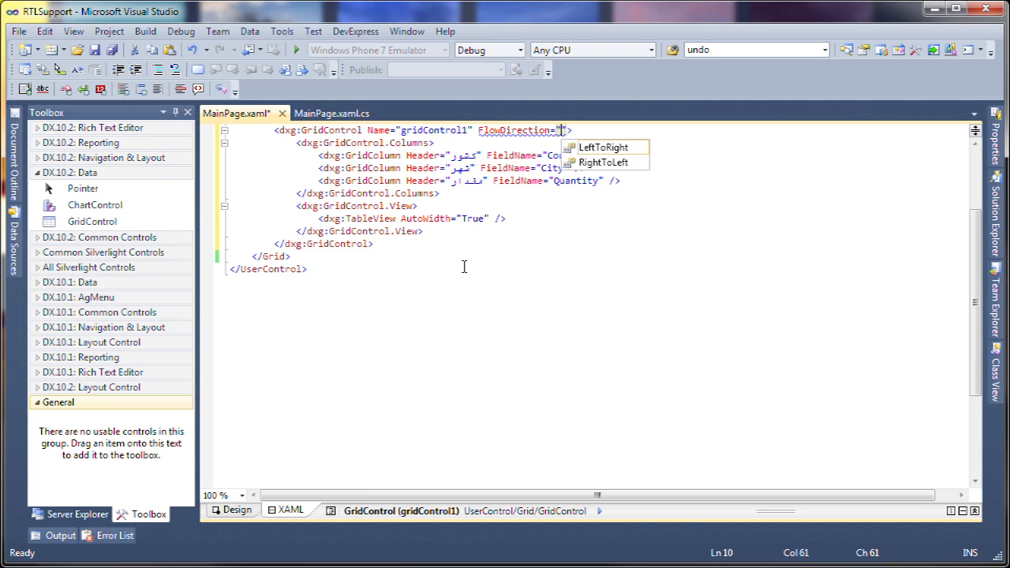
{"action": "mouse_move", "coordinate": [600, 172]}
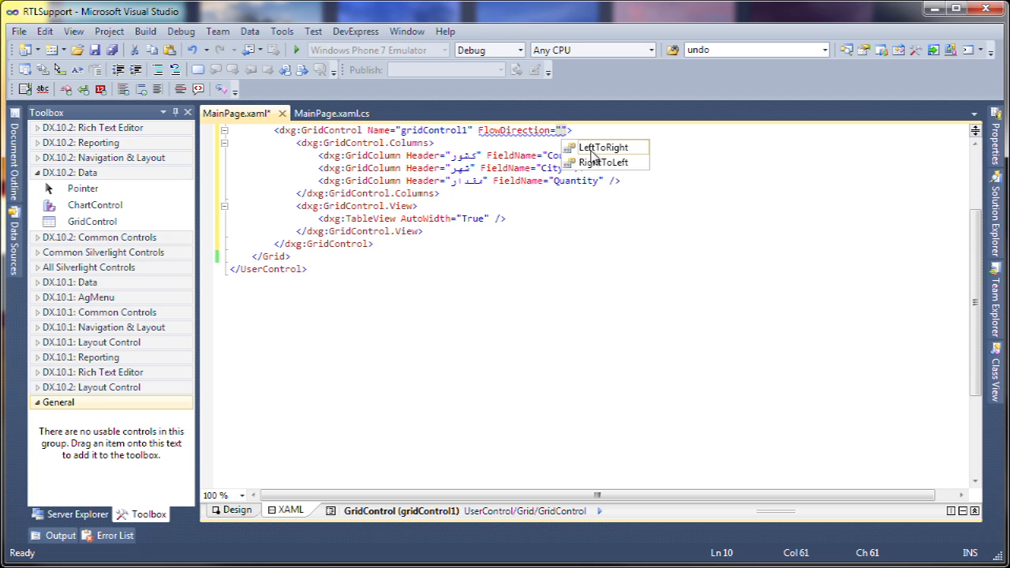
{"action": "left_click", "coordinate": [603, 161]}
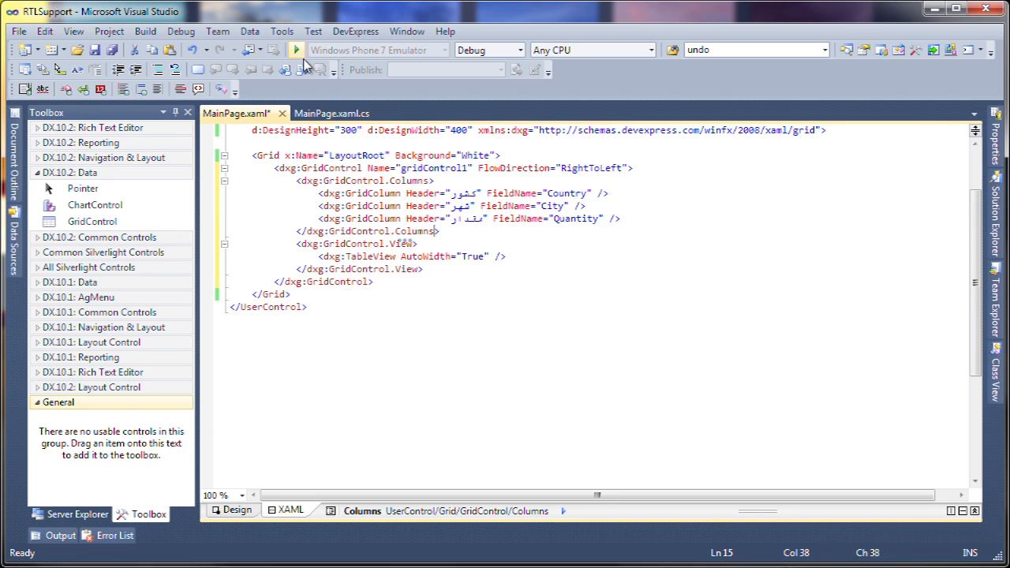
{"action": "left_click", "coordinate": [296, 49]}
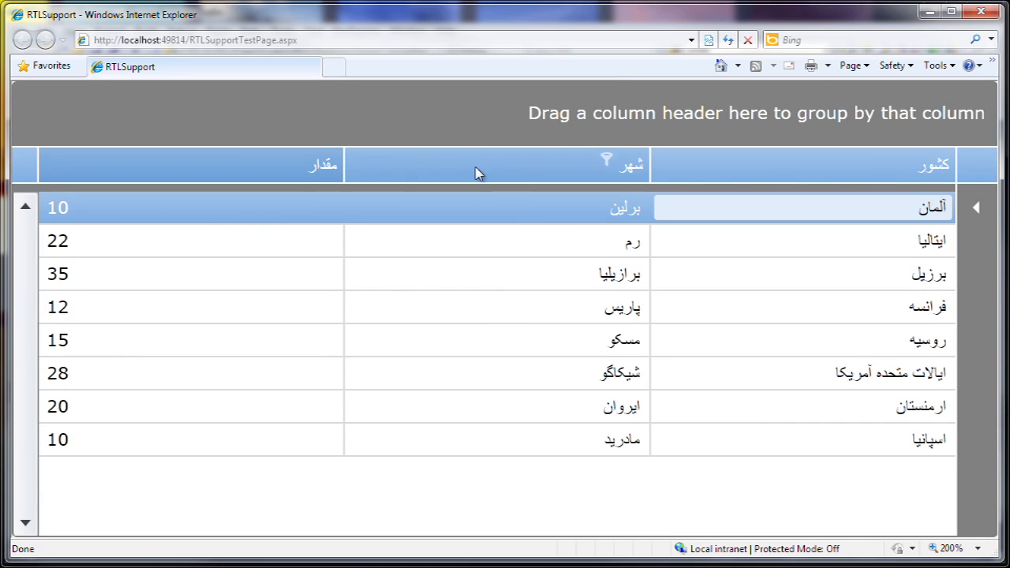
{"action": "mouse_move", "coordinate": [939, 165]}
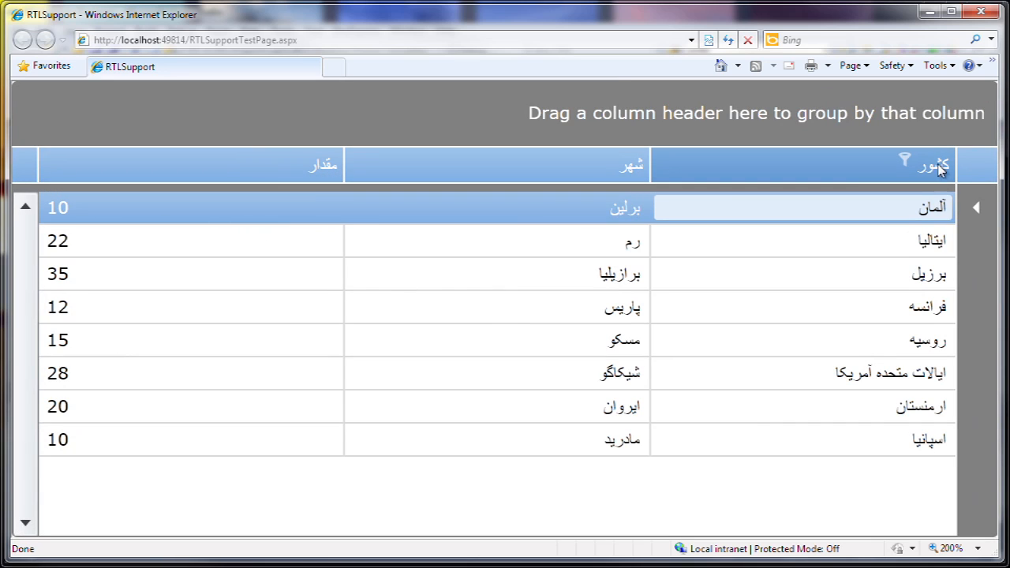
- Drag the شهر column header toward the group panel above the grid
{"action": "left_click", "coordinate": [906, 161]}
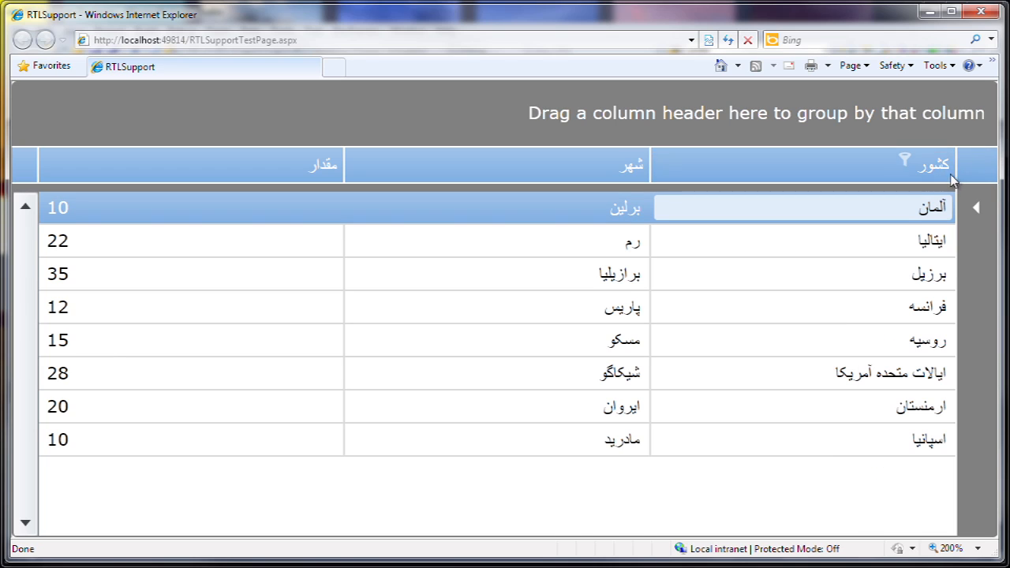
{"action": "left_click", "coordinate": [907, 158]}
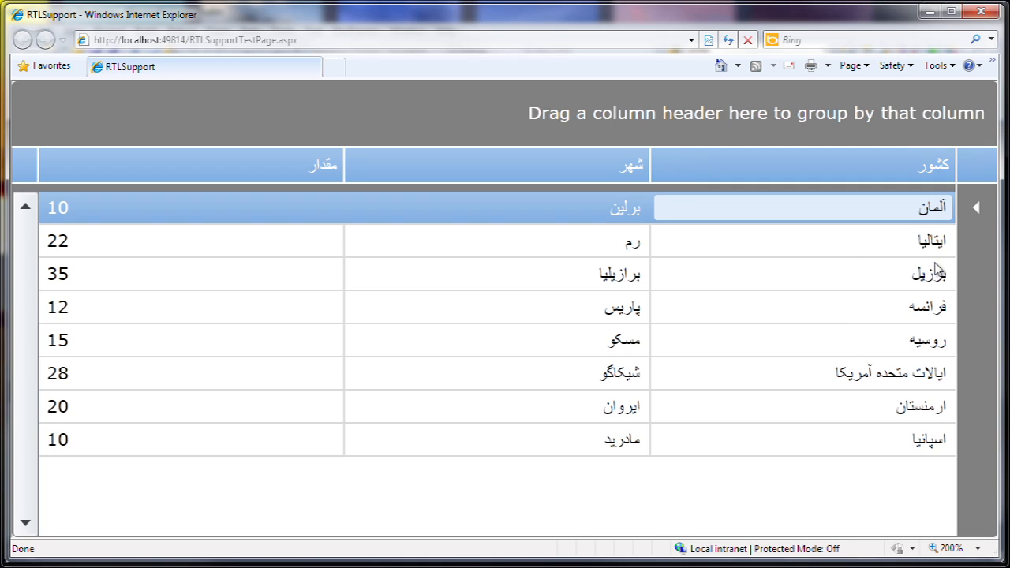
{"action": "mouse_move", "coordinate": [813, 292]}
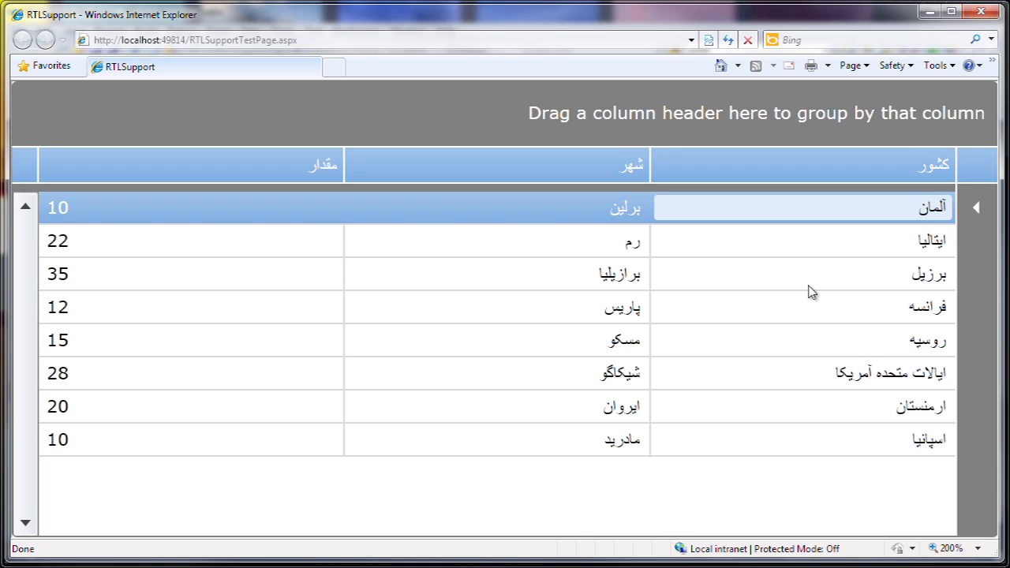
{"action": "mouse_move", "coordinate": [979, 206]}
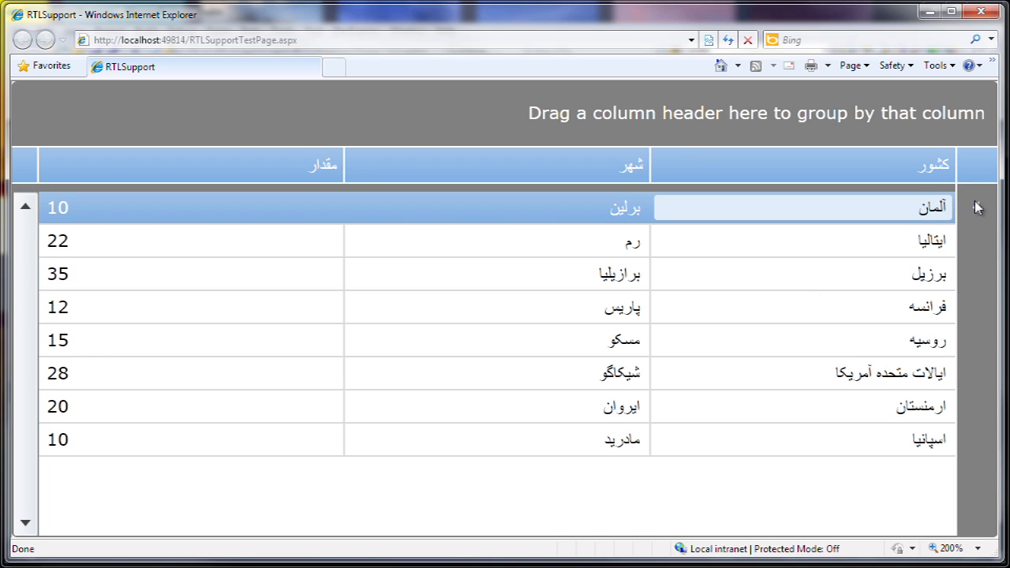
{"action": "mouse_move", "coordinate": [971, 330]}
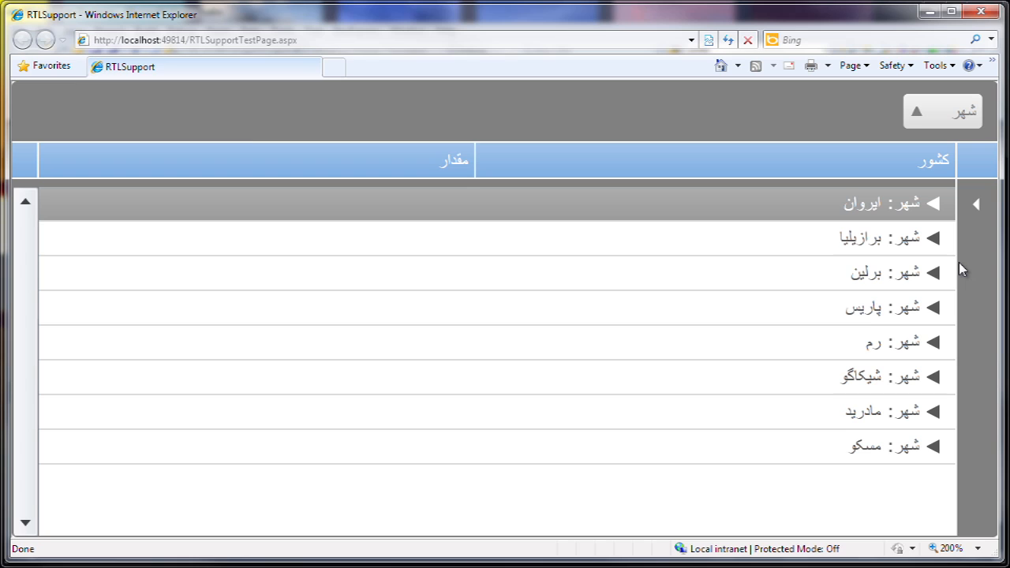
{"action": "mouse_move", "coordinate": [948, 140]}
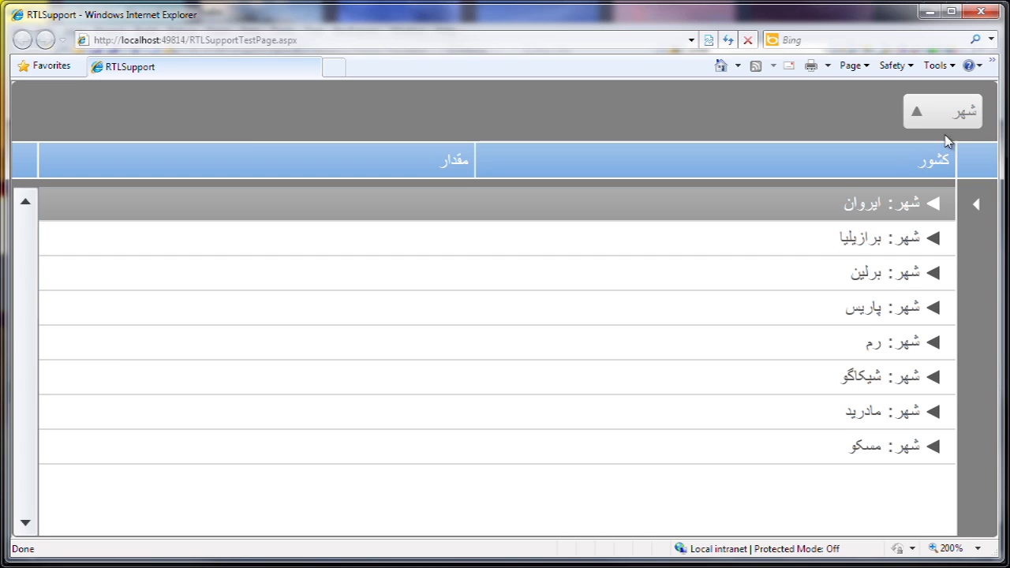